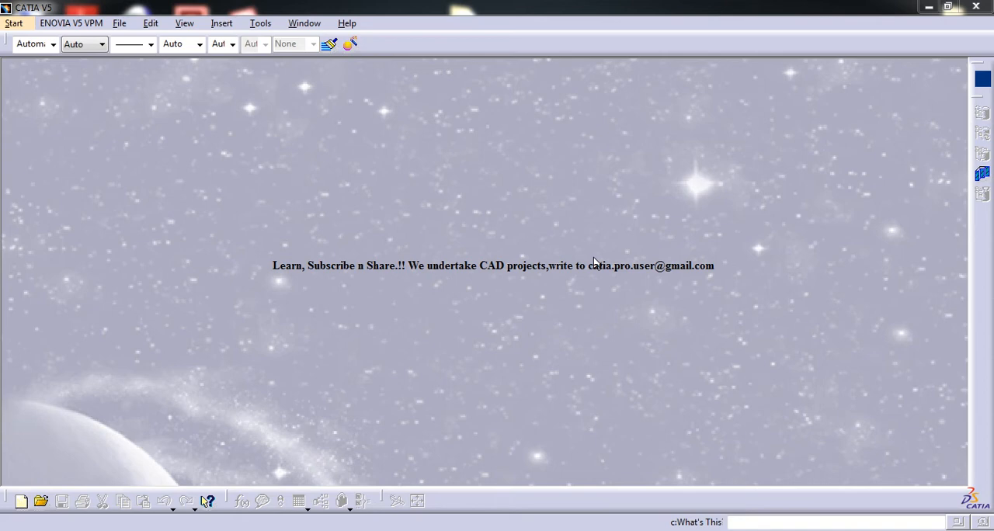
mouse_move(149, 22)
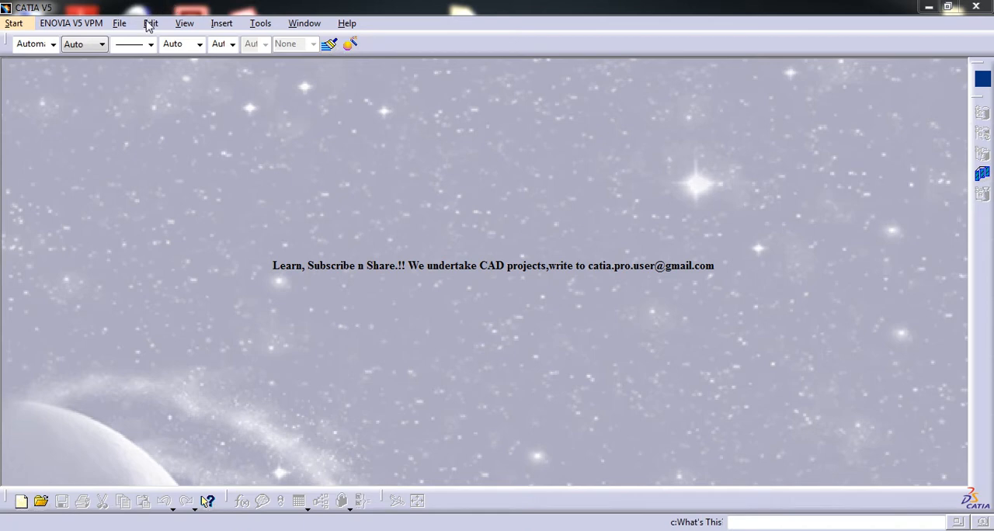
mouse_move(147, 28)
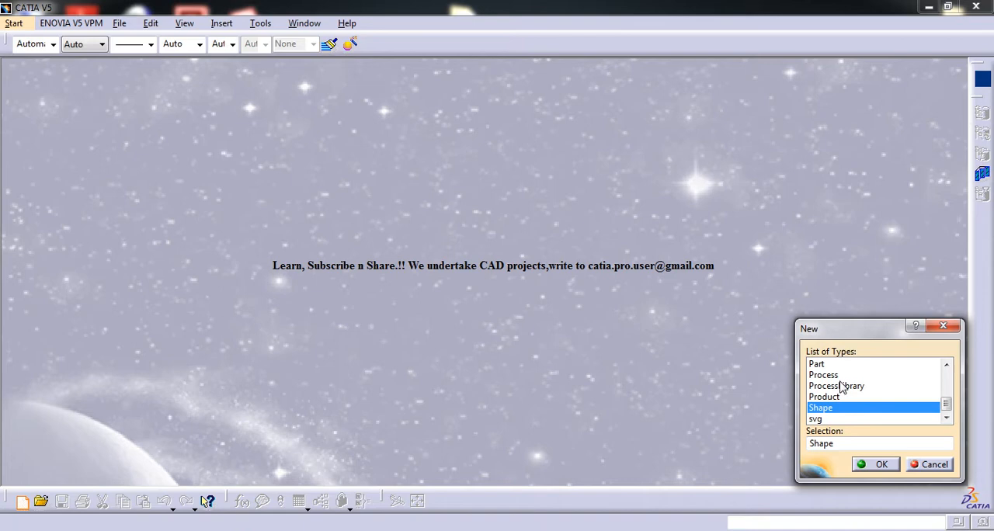
Create a new Part document named Part1 and accept its options
click(880, 463)
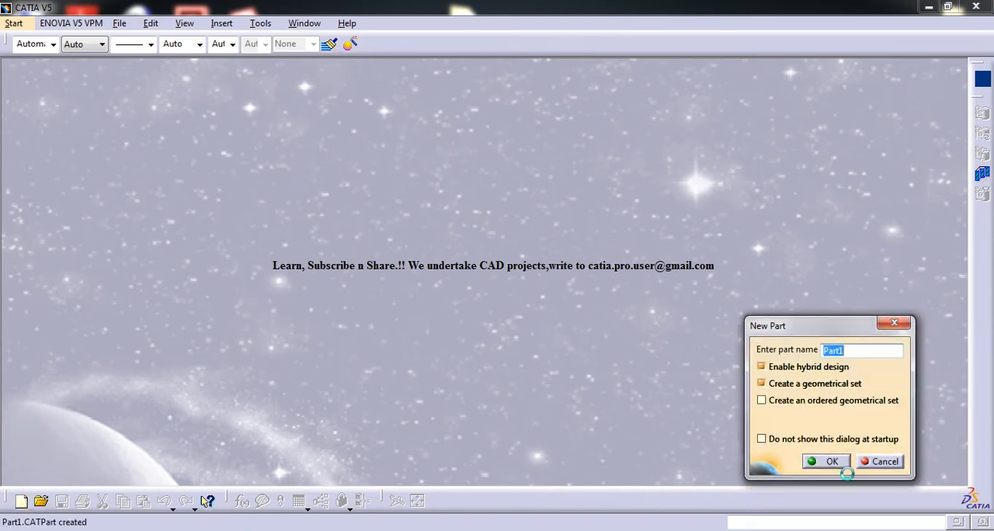
click(827, 460)
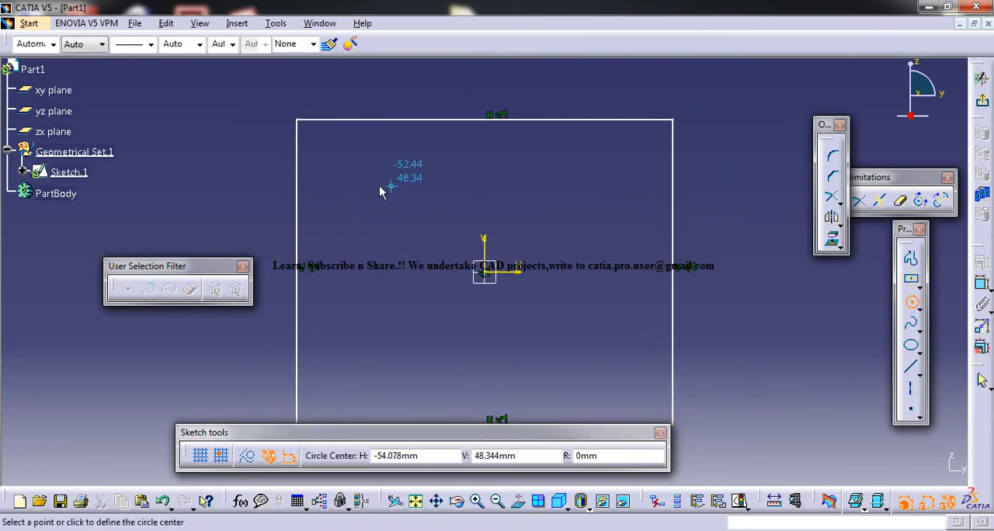
Finish the small upper-left circle and place the centre of the right circle
click(360, 180)
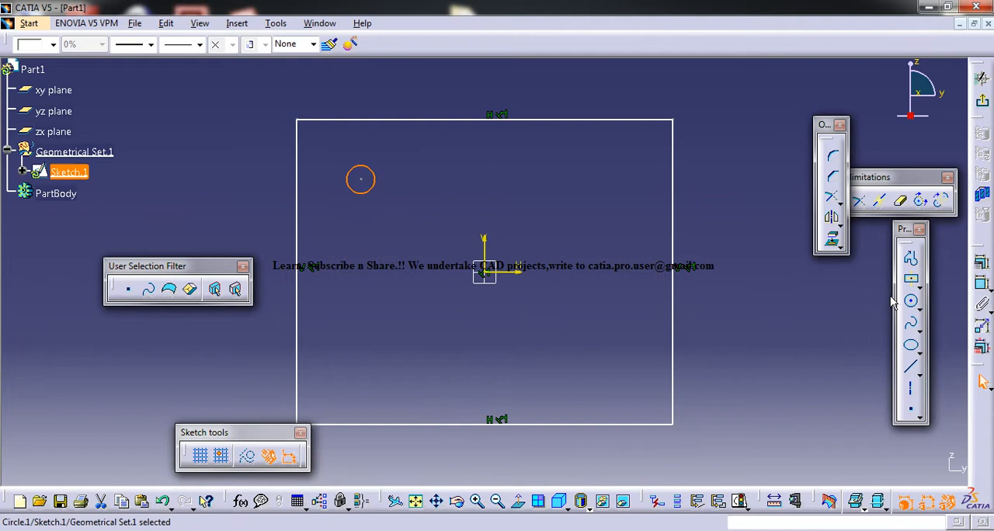
click(910, 302)
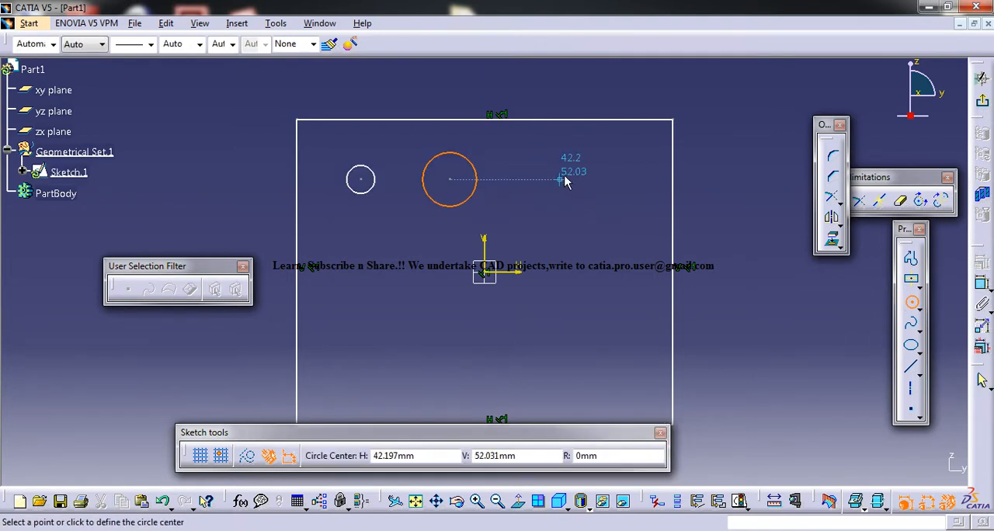
click(581, 180)
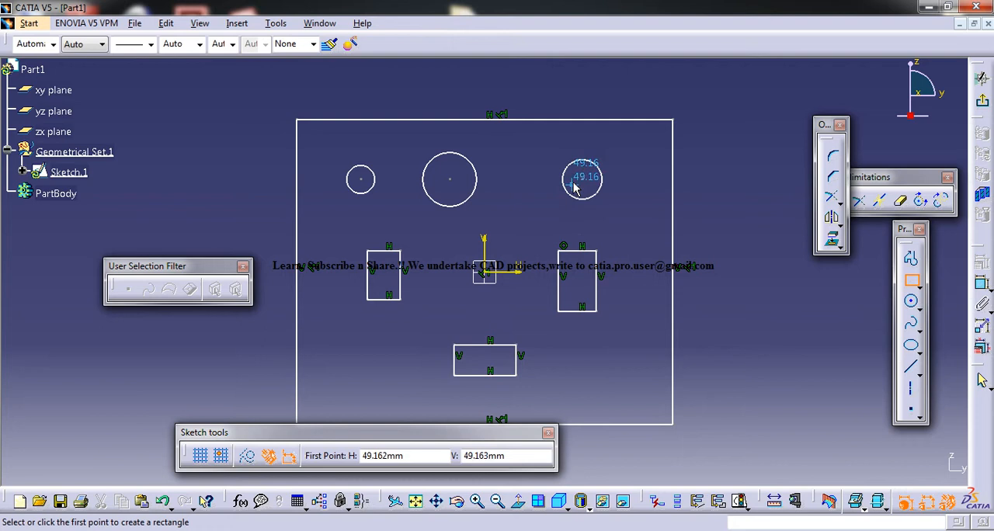
mouse_move(640, 127)
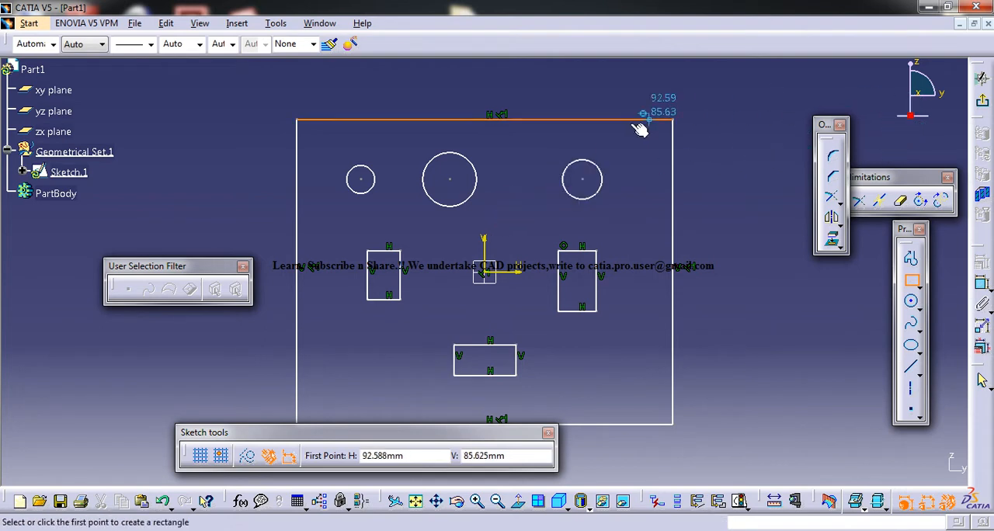
mouse_move(484, 210)
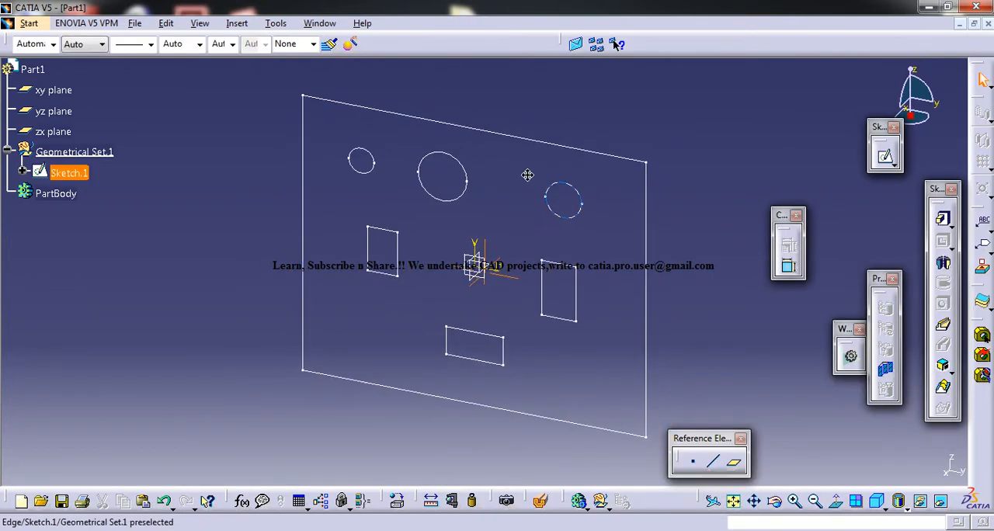
Orbit the view to inspect the closed plate sketch in 3D
drag(528, 176, 509, 209)
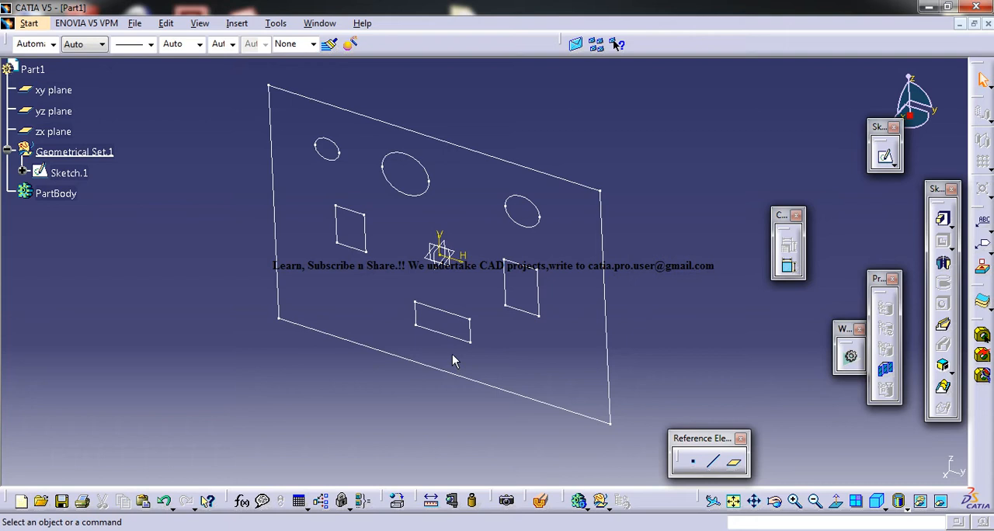
mouse_move(448, 208)
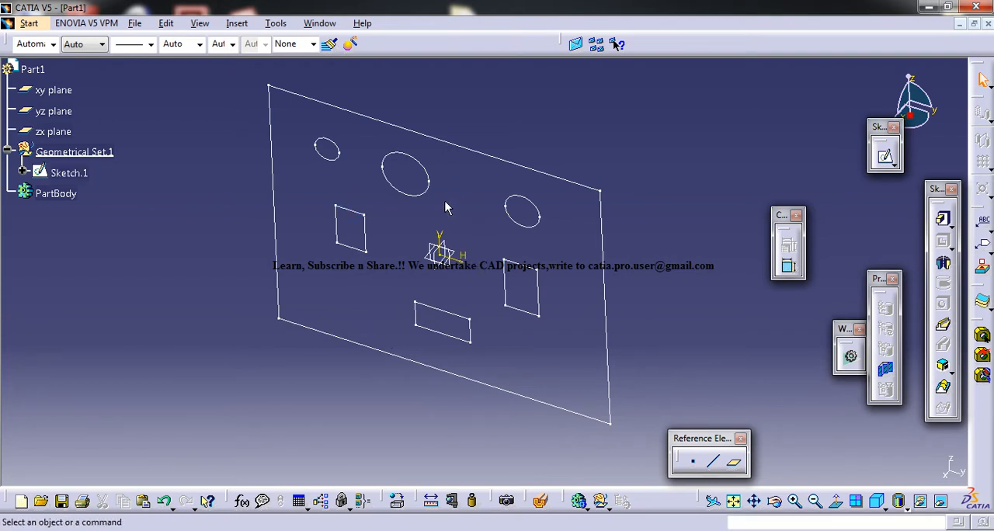
mouse_move(309, 170)
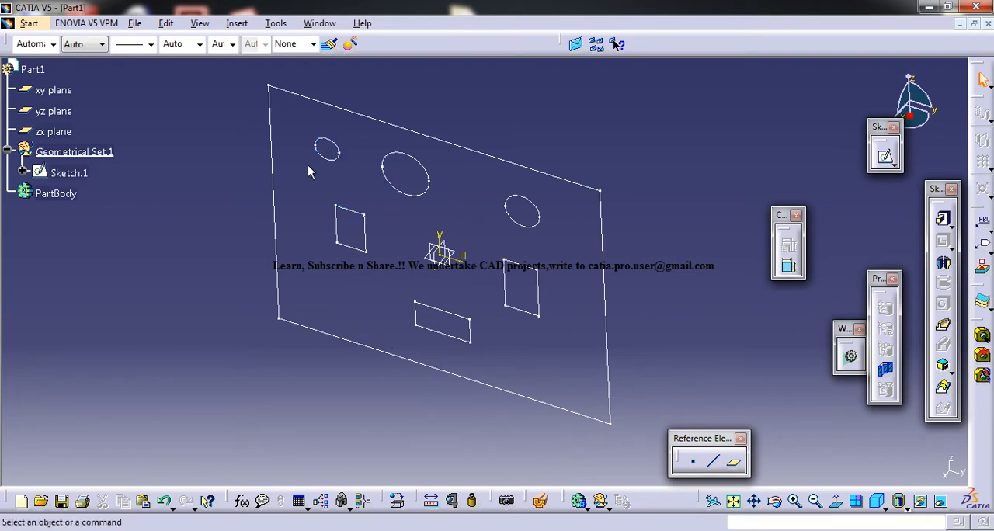
mouse_move(407, 171)
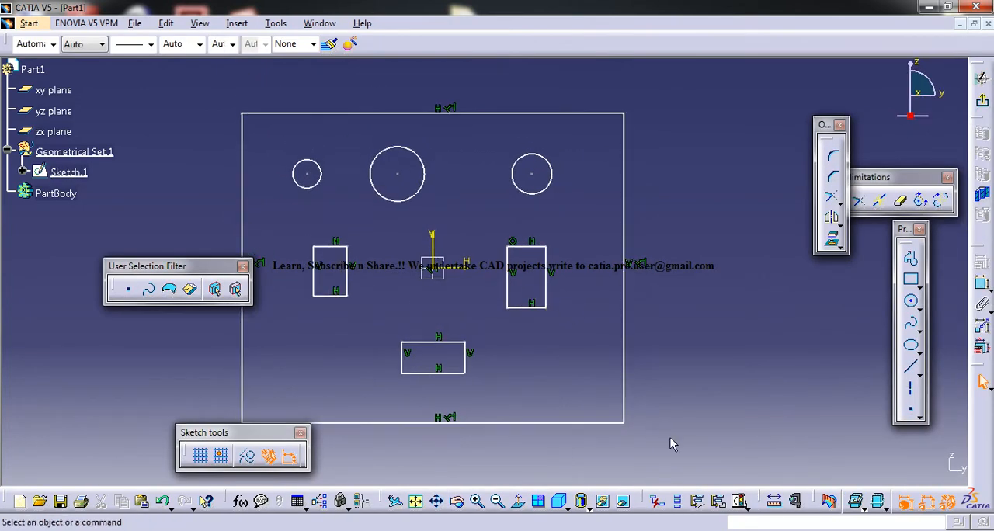
mouse_move(720, 500)
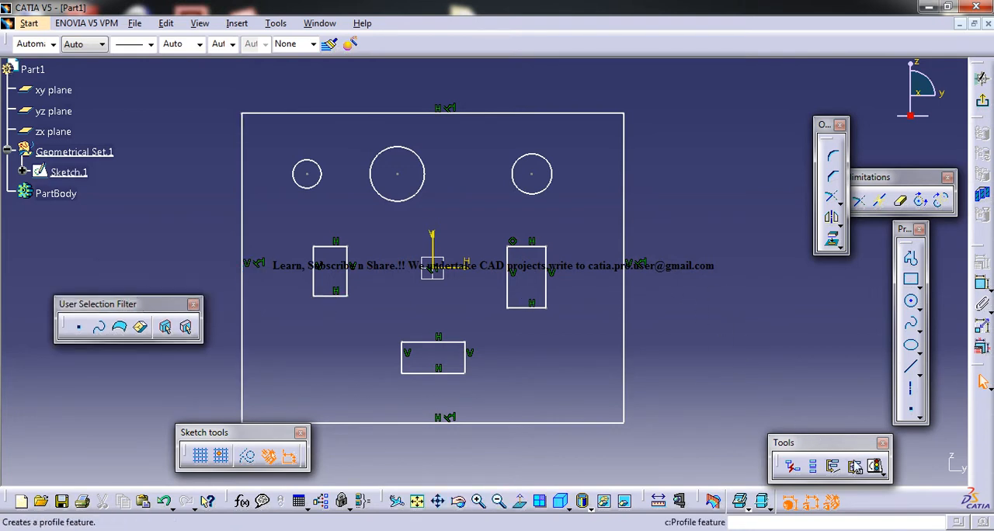
mouse_move(876, 466)
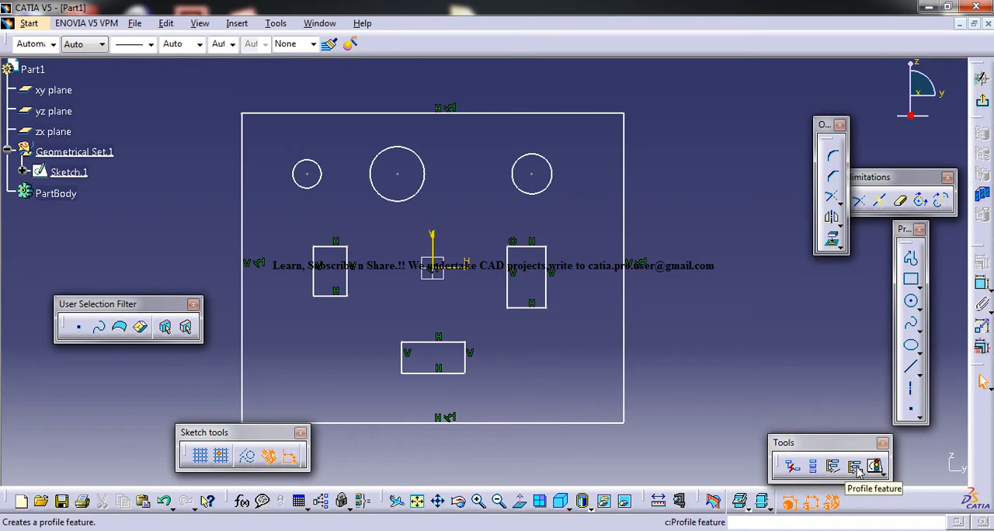
Start defining Profile.1 as an output feature of Sketch.1
click(875, 465)
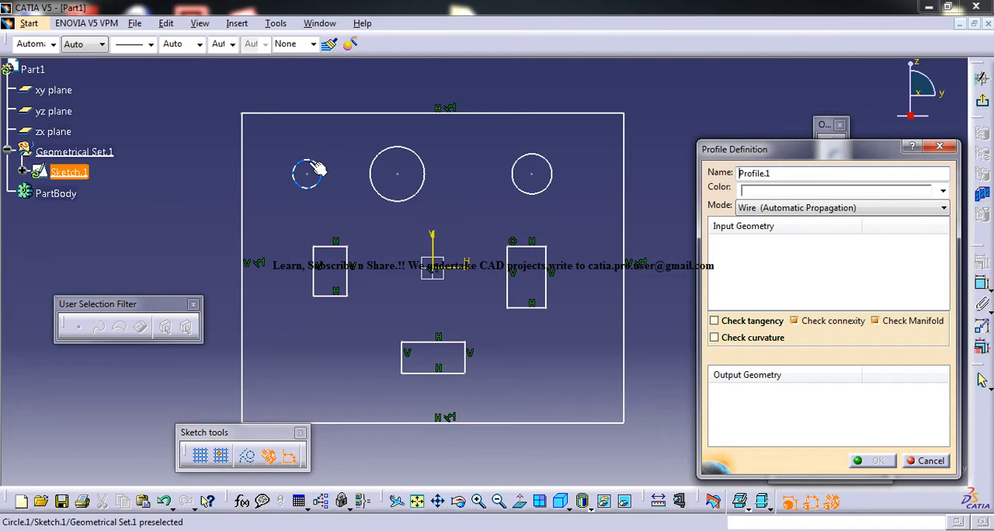
mouse_move(274, 172)
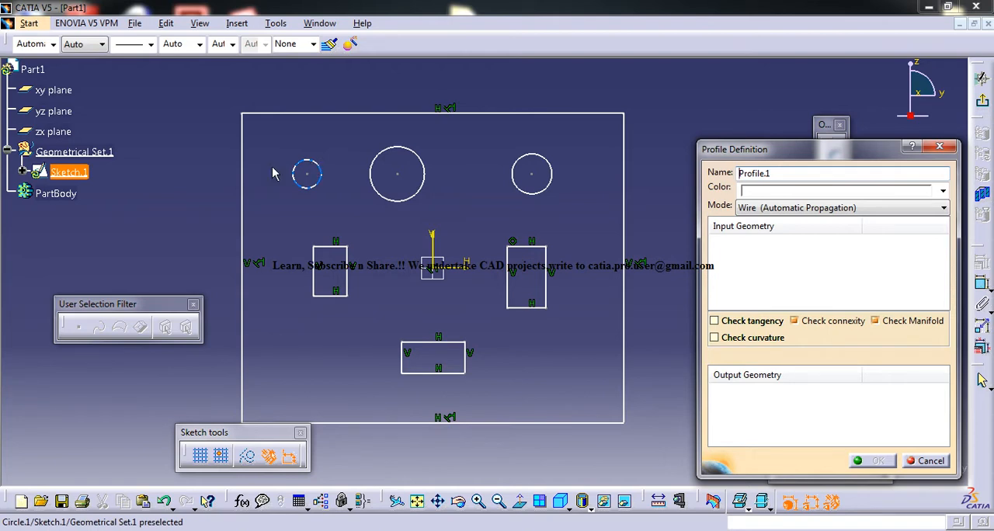
Pick the small upper-left circle as geometry for the profile
click(37, 172)
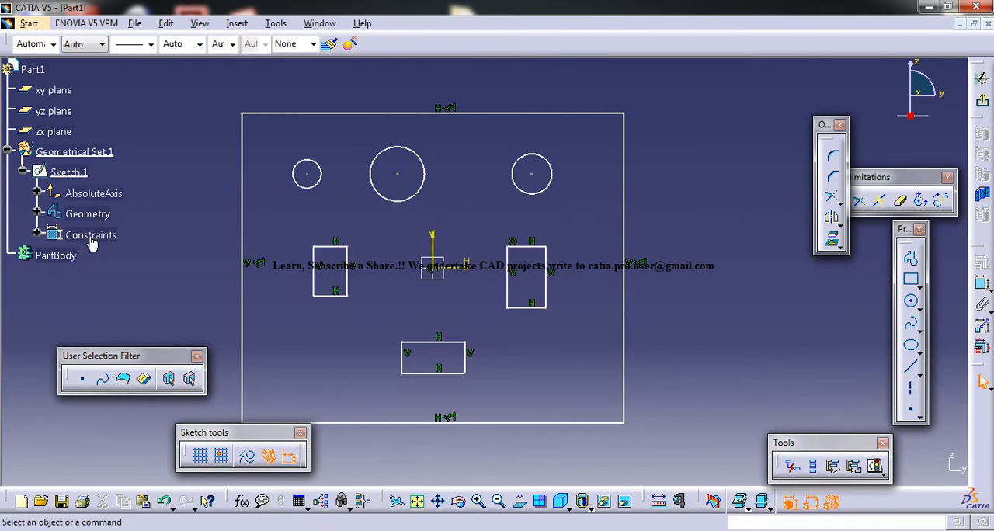
mouse_move(690, 461)
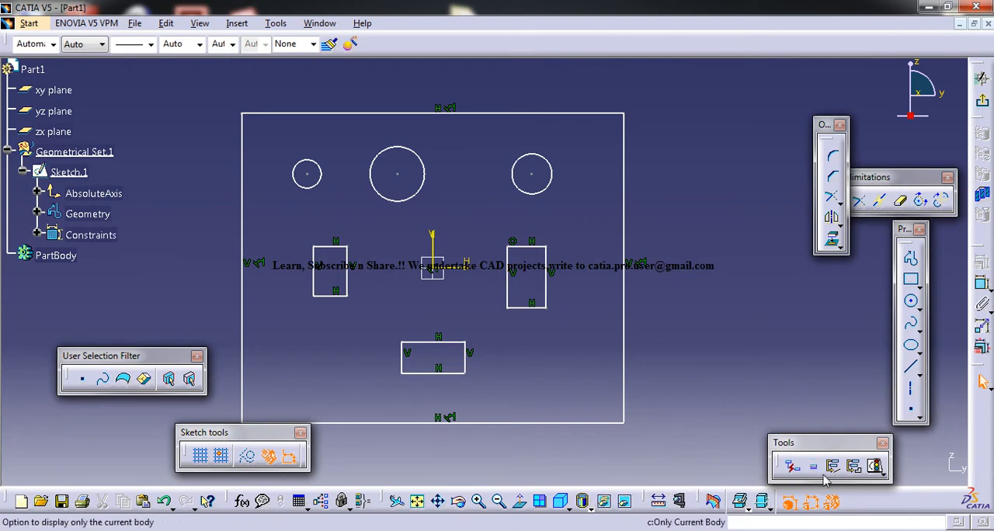
mouse_move(854, 466)
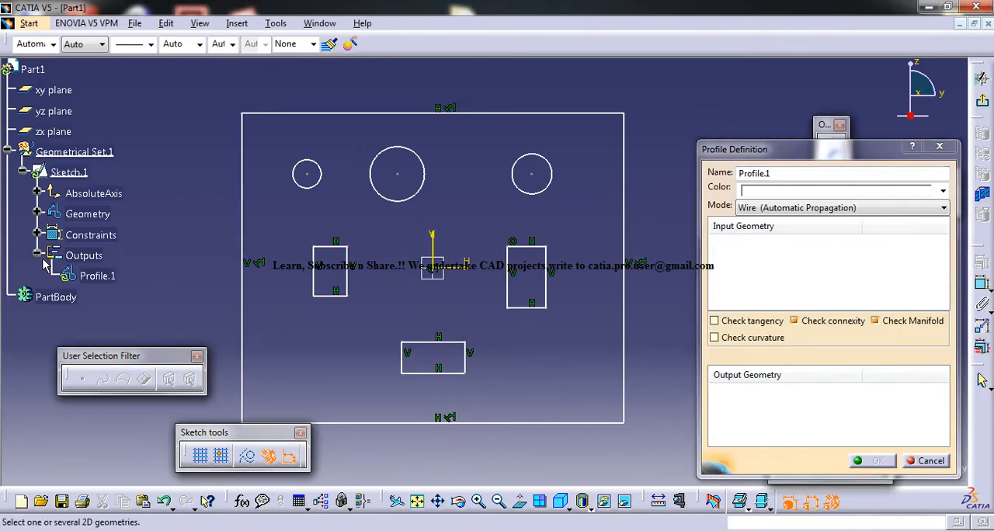
mouse_move(164, 281)
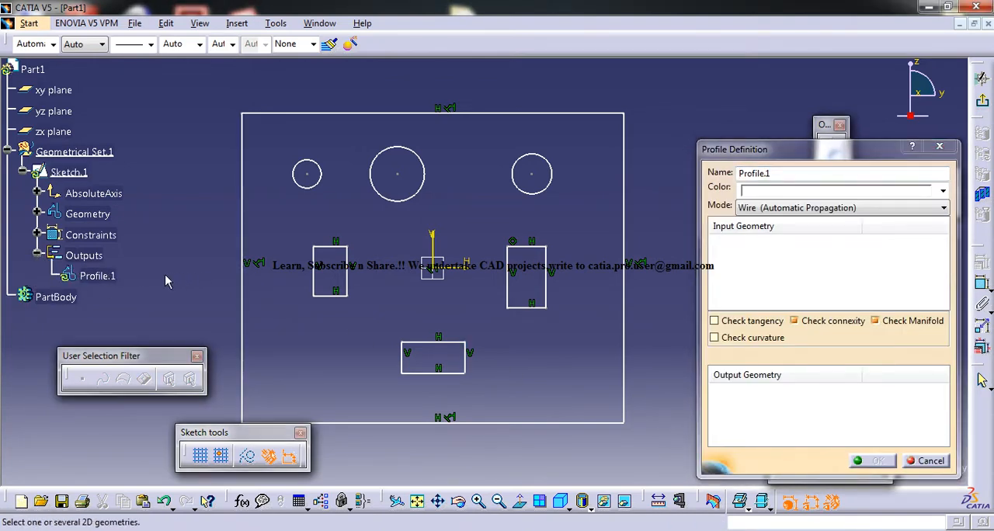
Define Profile.1 from Circle.1 with Output Geometry checked and confirm it
click(306, 174)
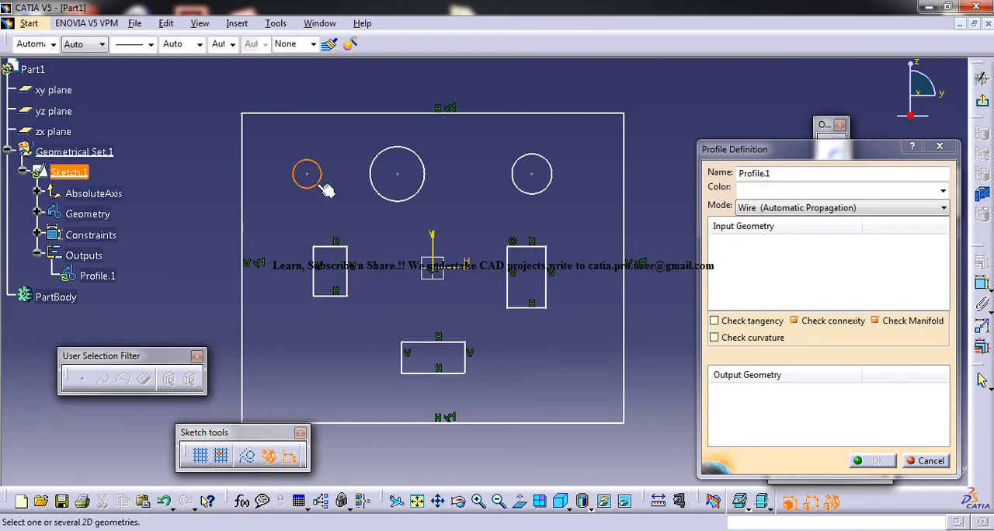
click(307, 174)
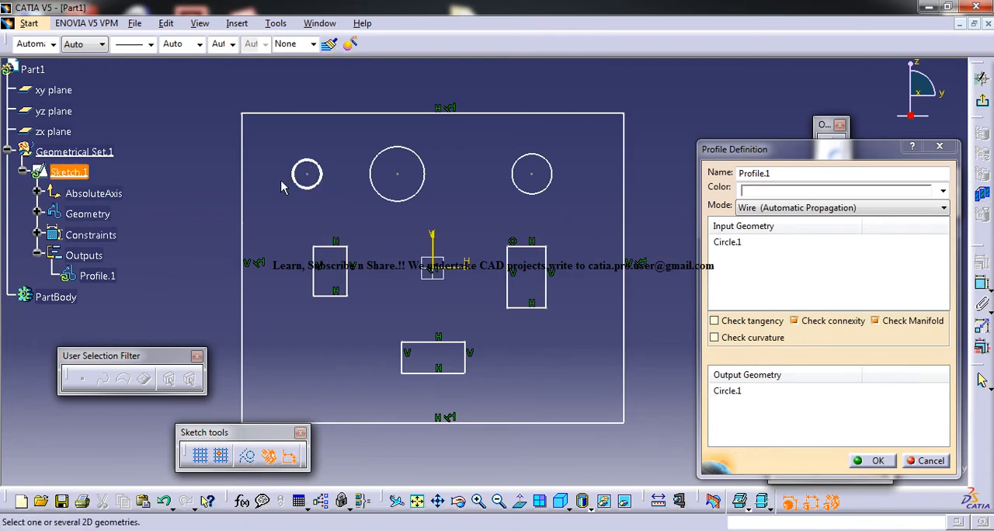
click(307, 173)
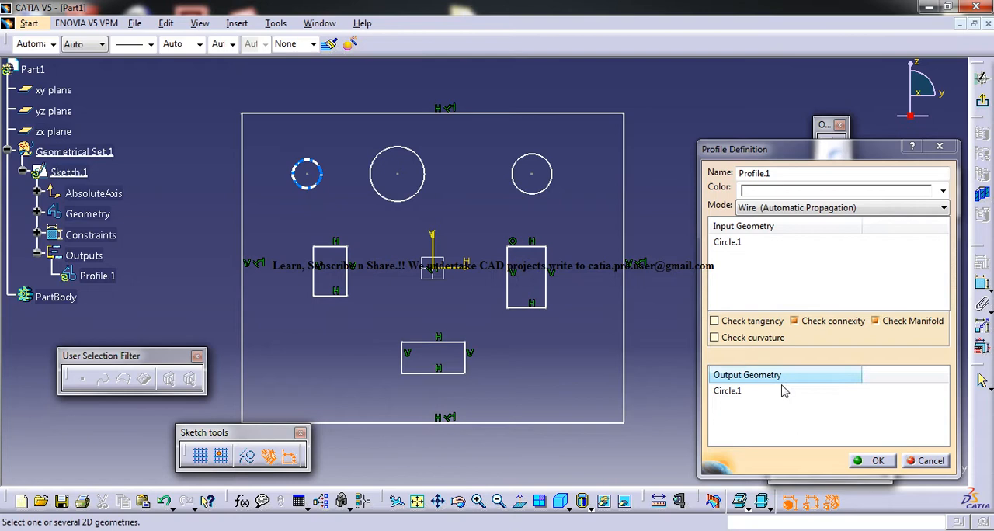
click(877, 460)
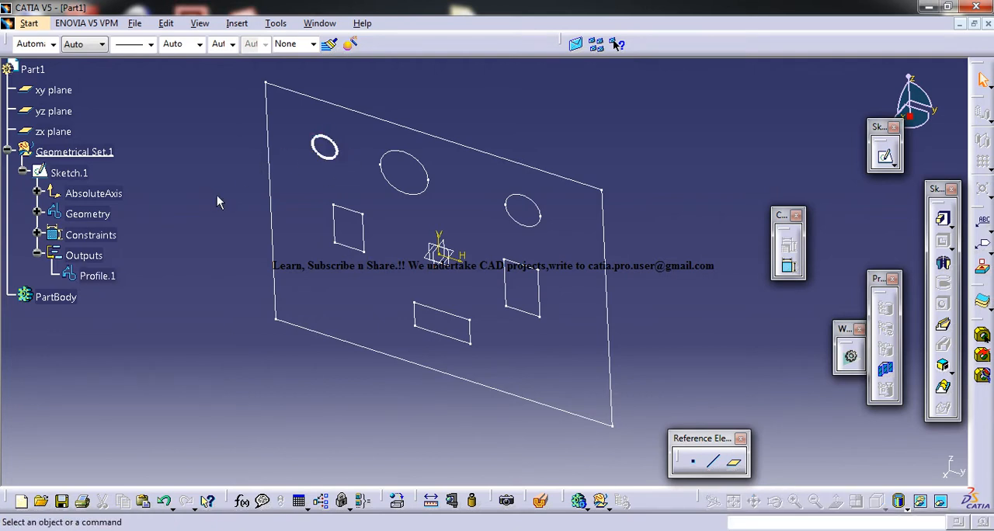
mouse_move(234, 190)
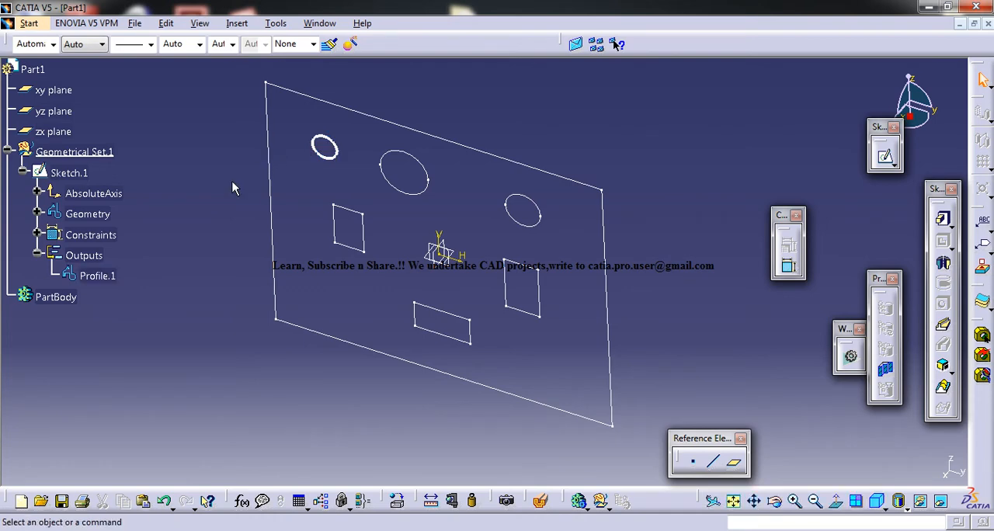
Hide Sketch.1 so only Profile.1's small circle remains visible
click(68, 172)
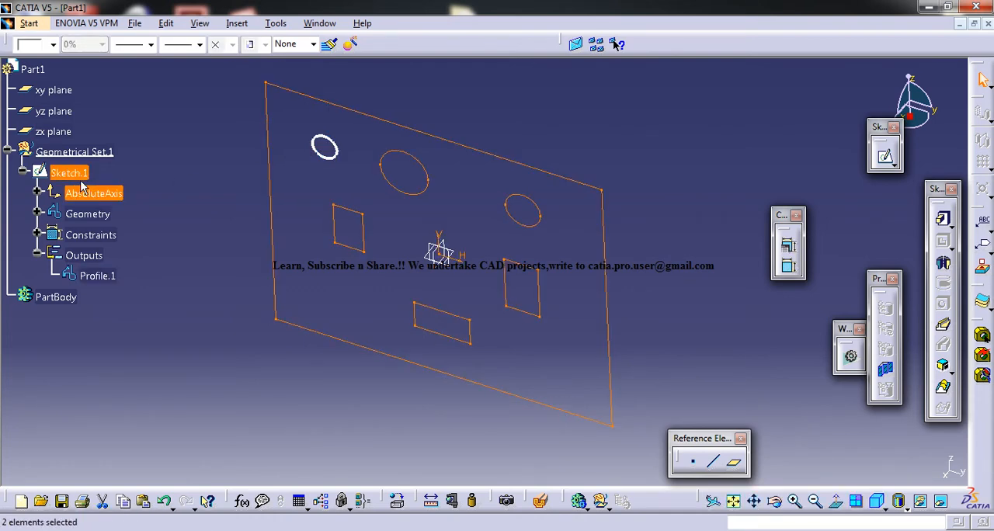
right_click(68, 173)
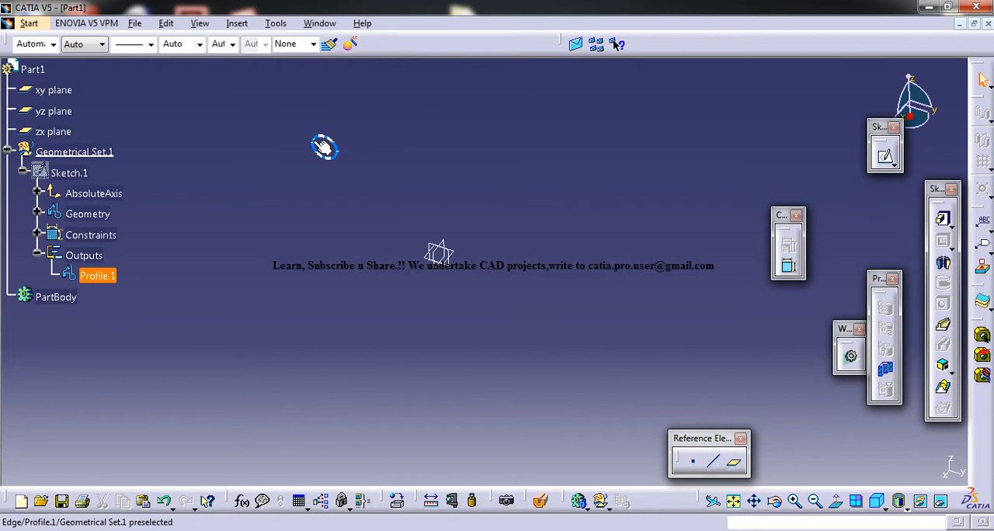
right_click(69, 172)
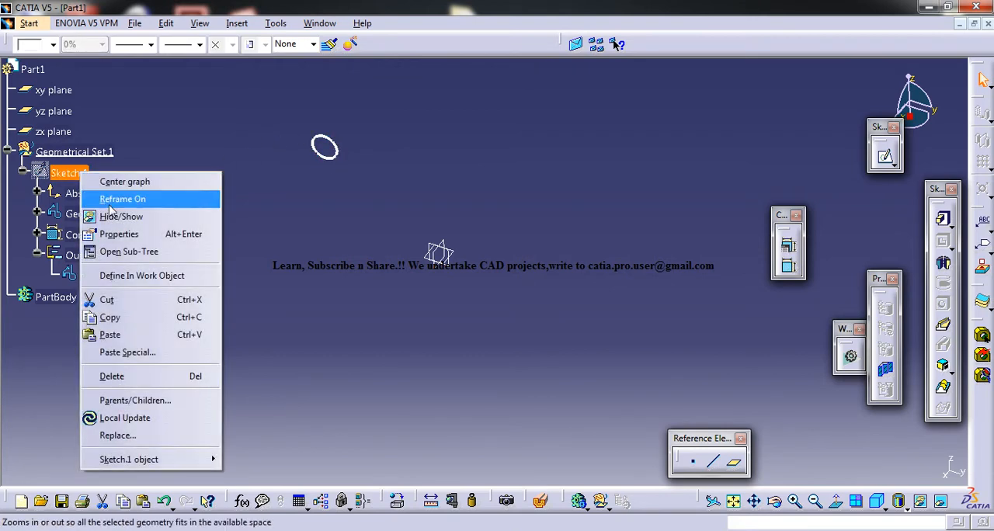
Show the sketch again and confirm profile outputs for the second and right circles
click(121, 199)
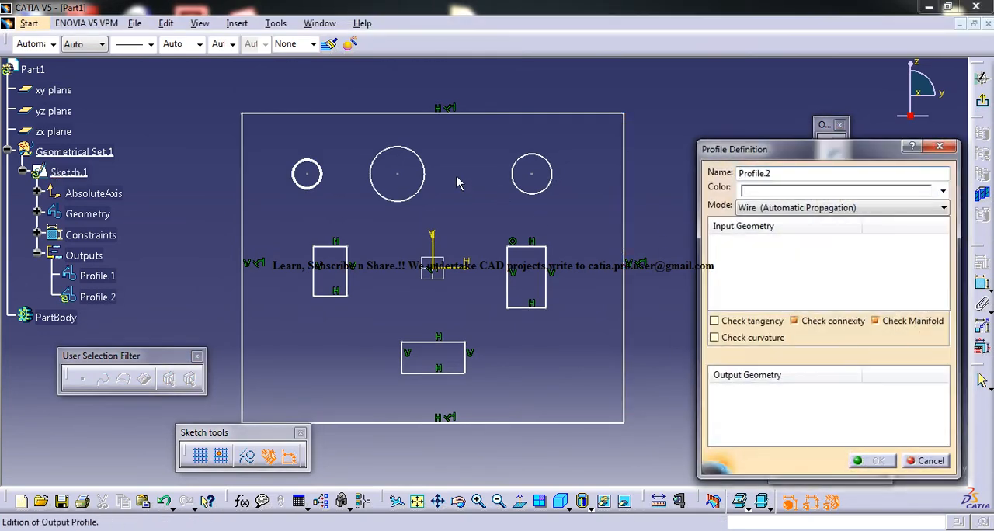
click(871, 460)
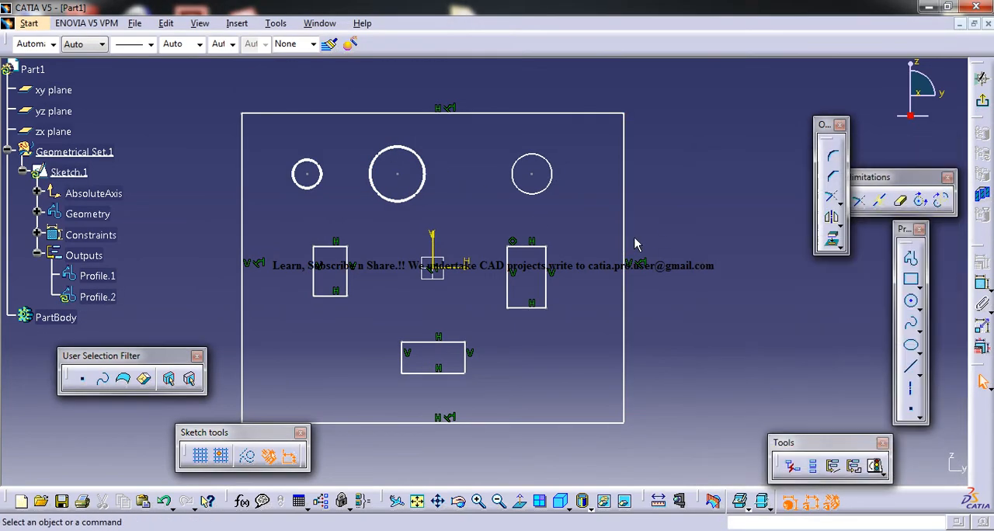
mouse_move(606, 500)
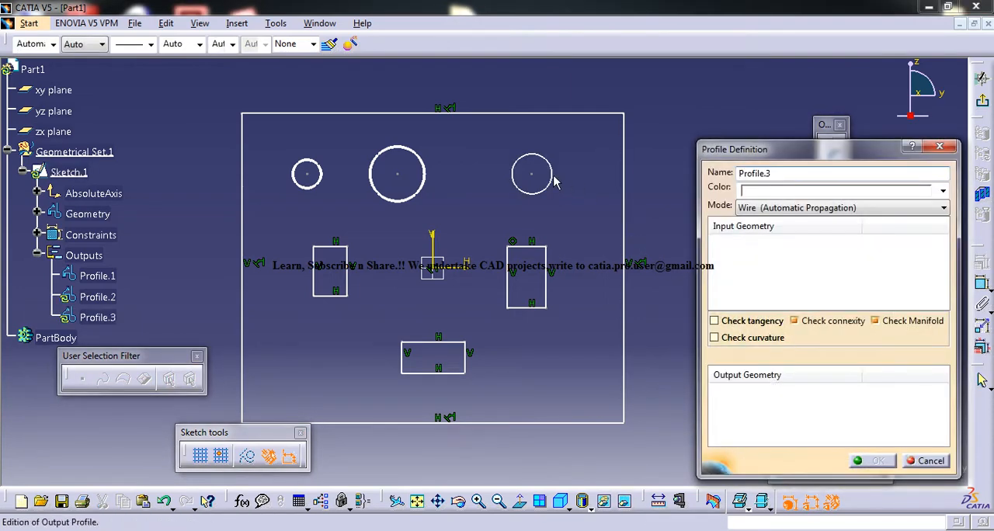
click(871, 460)
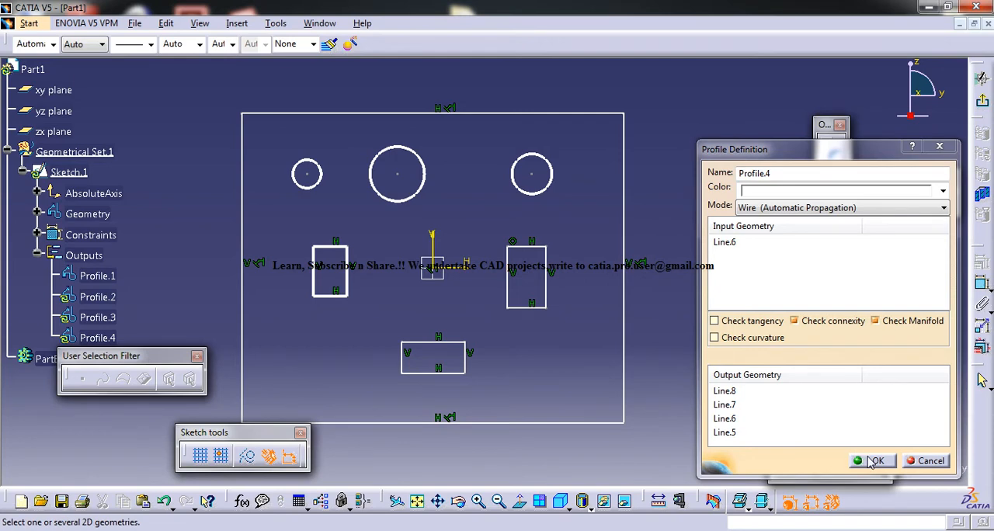
Confirm Profile.4, Profile.5 and Profile.6 for the three rectangles and return to the part
click(876, 460)
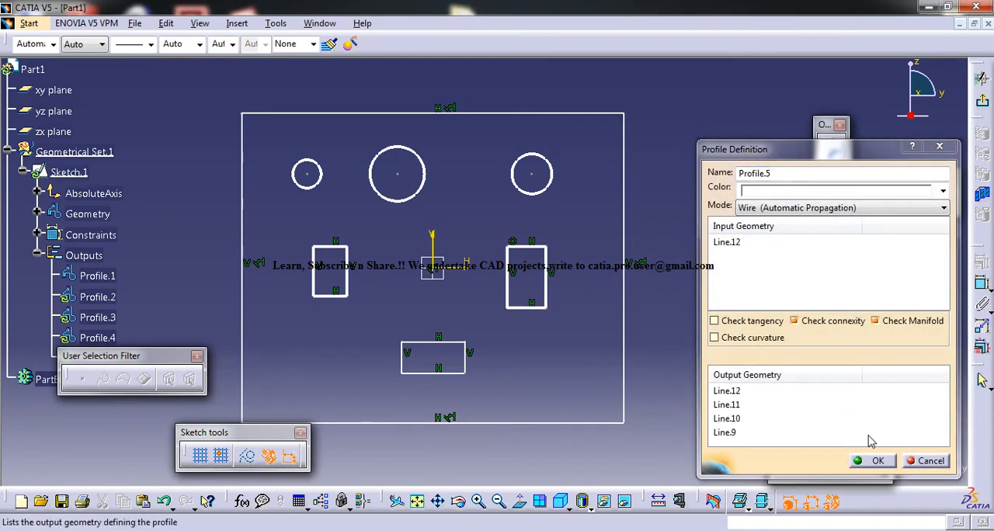
click(878, 460)
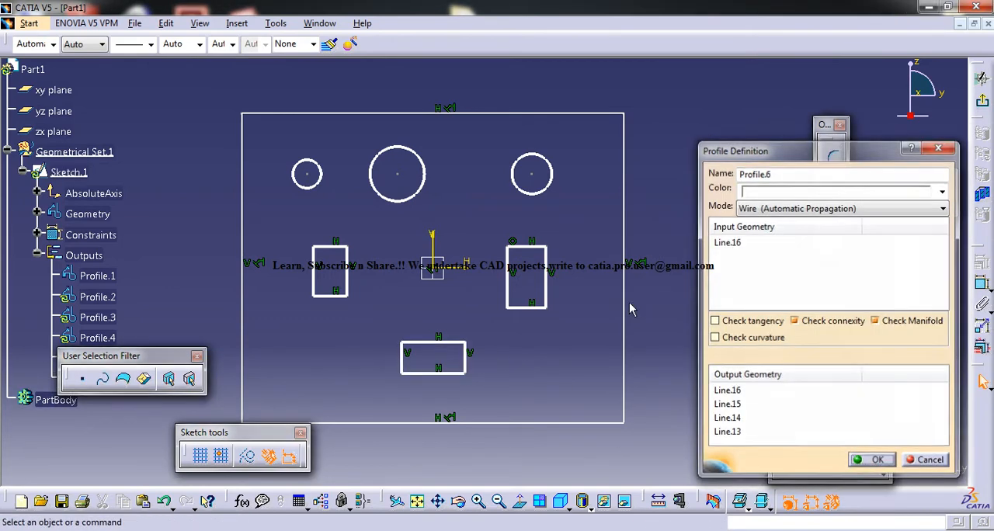
click(879, 460)
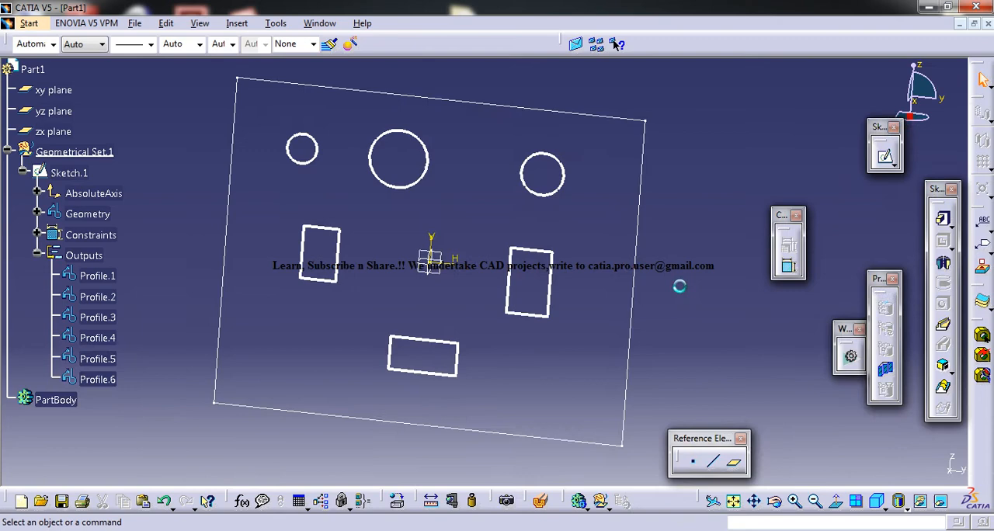
Hide Sketch.1 and pad the small circle and right rectangle profiles into solids
right_click(69, 172)
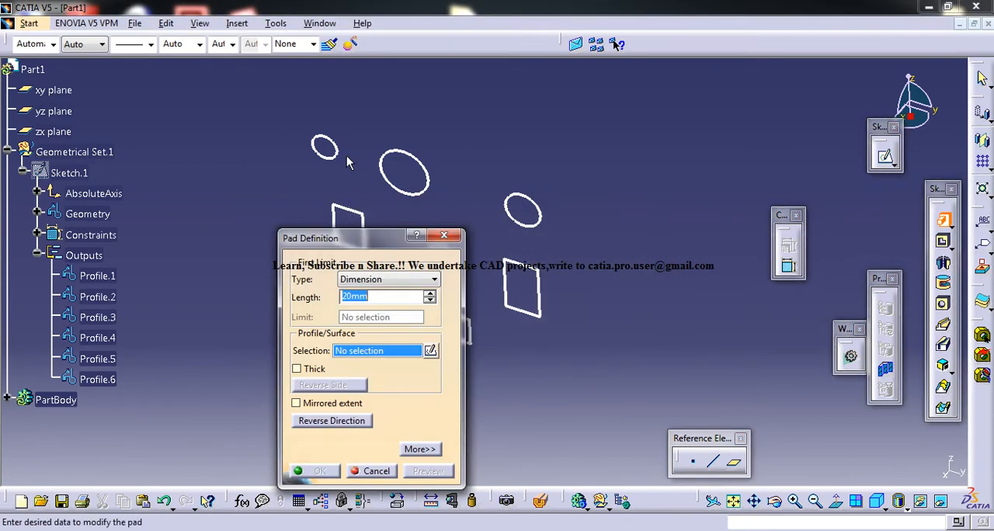
click(318, 470)
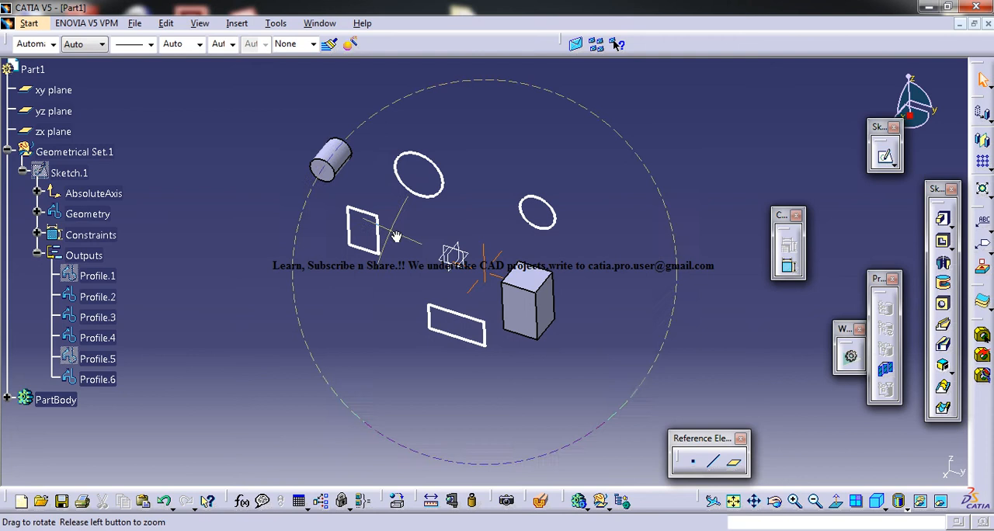
drag(396, 236, 448, 230)
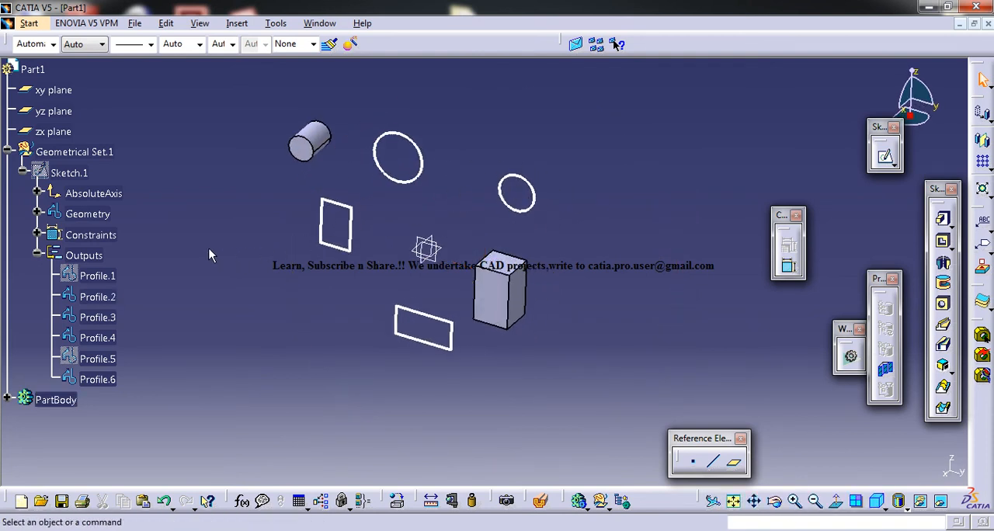
Show the plate sketch again and hide Profile.1 through Profile.6, leaving the two pads
right_click(69, 172)
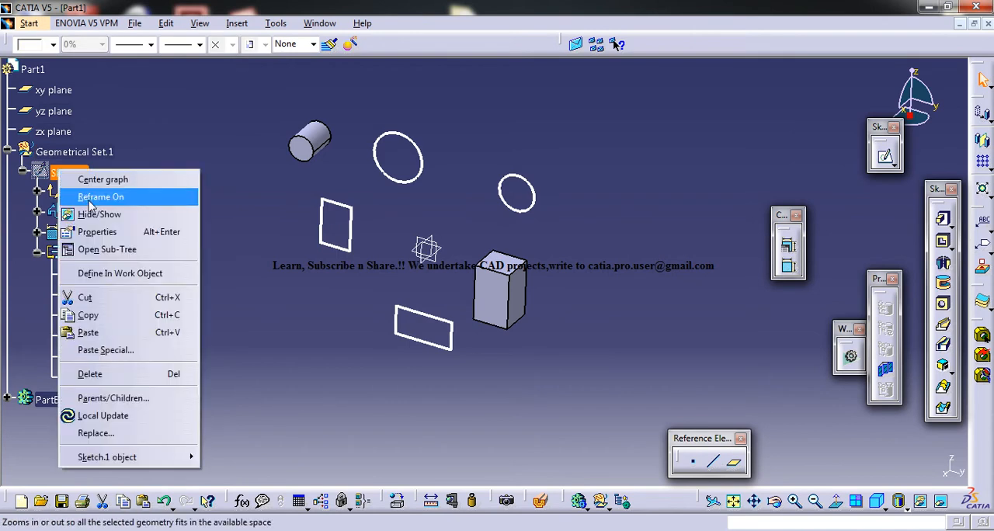
click(100, 197)
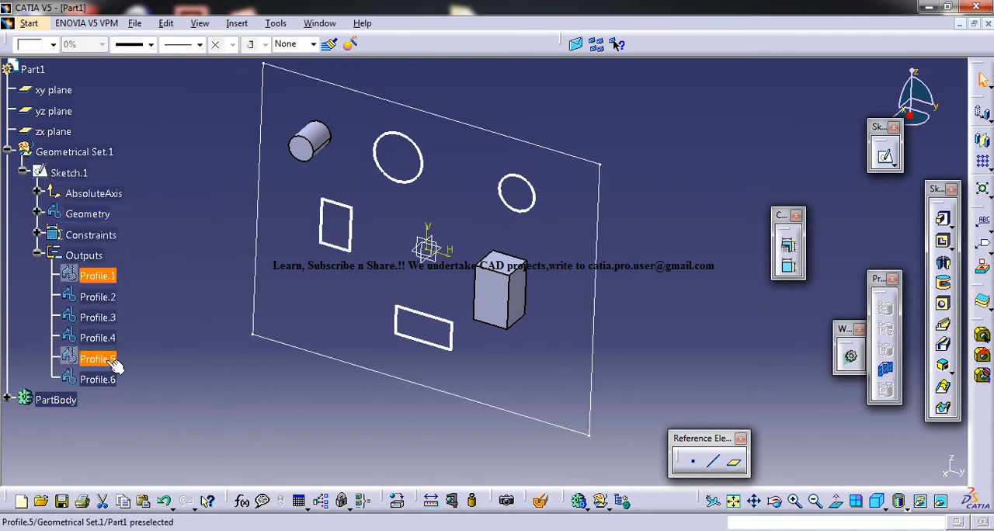
right_click(97, 357)
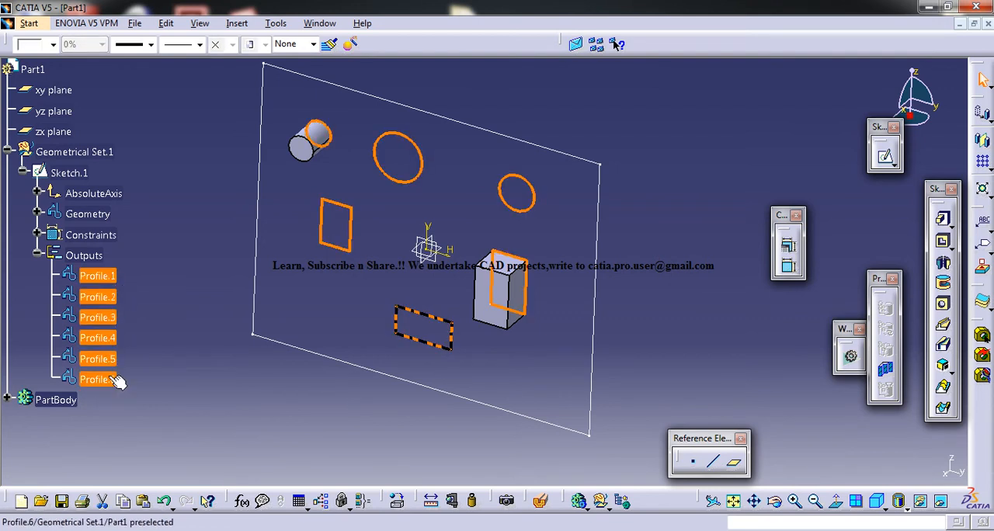
right_click(96, 379)
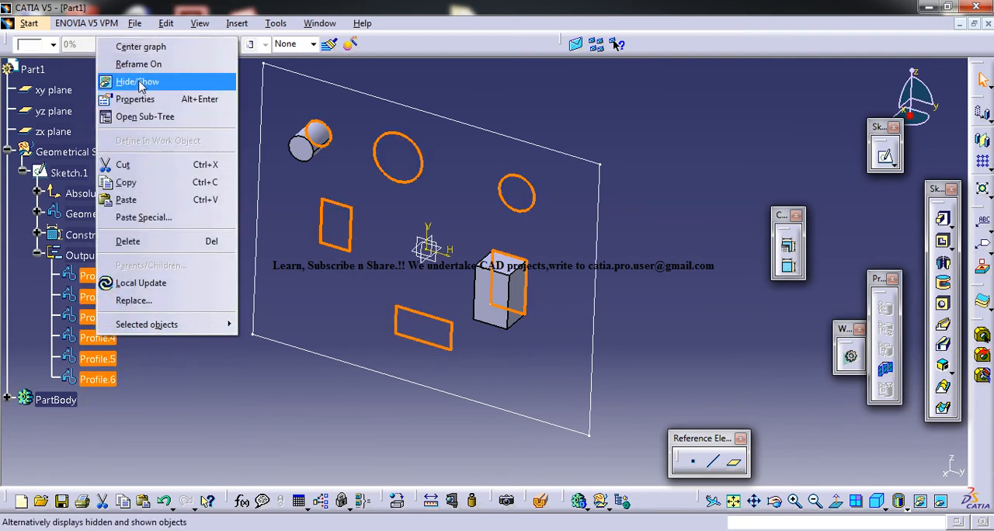
click(137, 81)
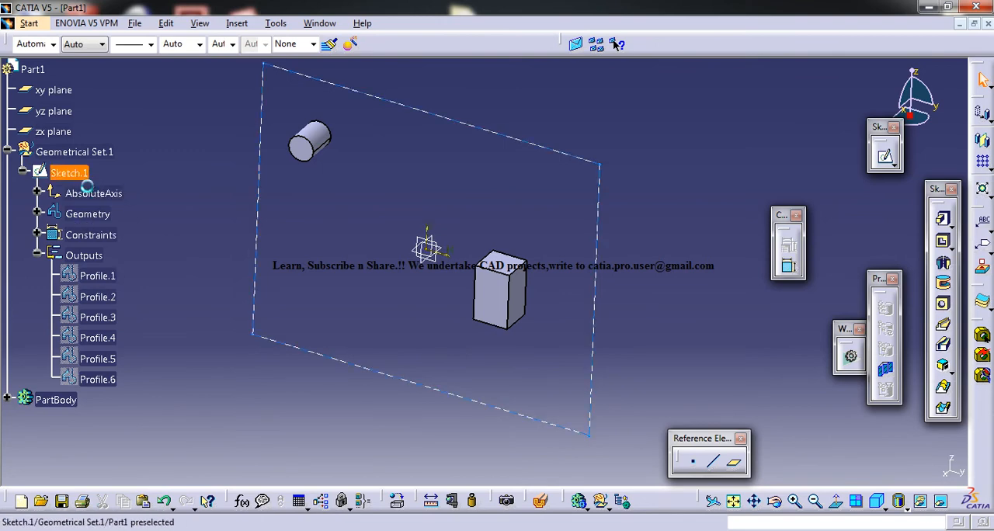
Edit the small circle's radius constraint in Sketch.1 to a new value and exit the sketcher
double_click(68, 173)
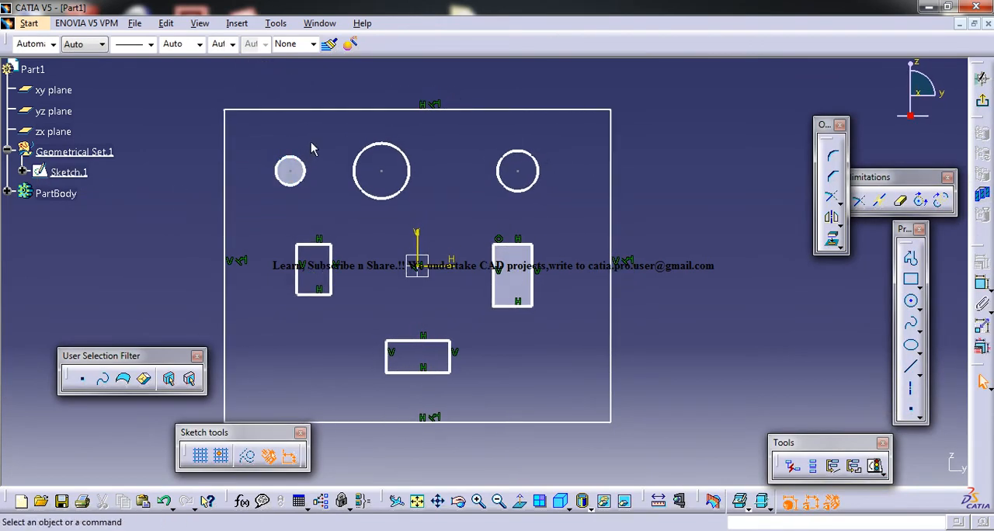
mouse_move(290, 171)
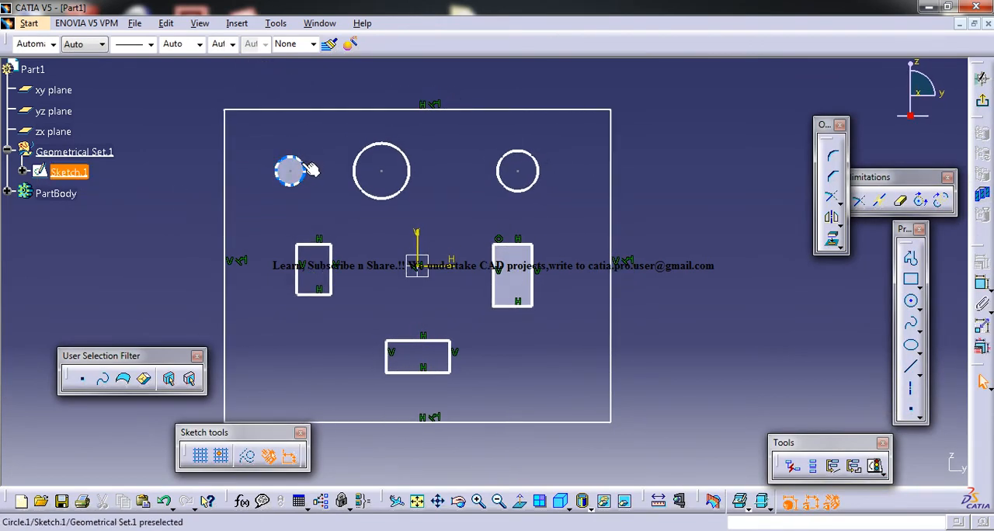
click(289, 171)
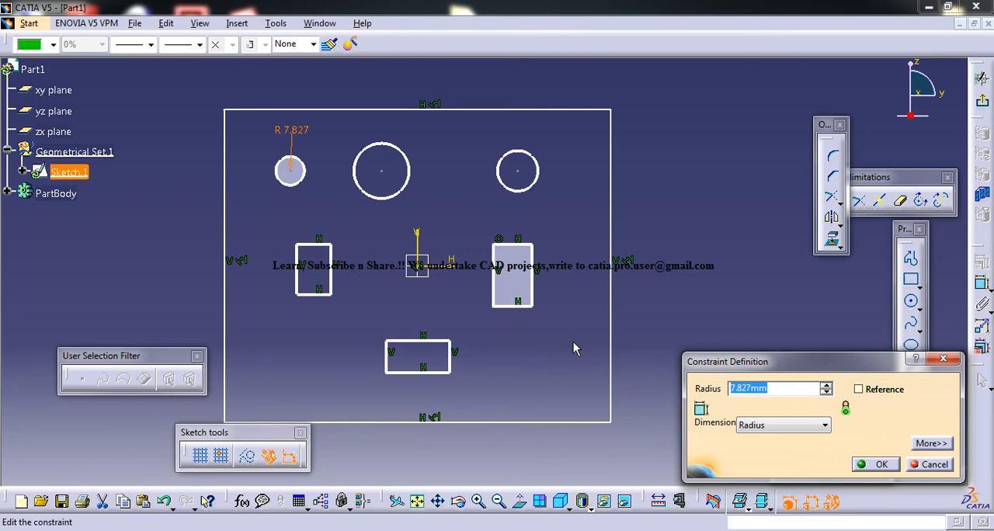
click(879, 463)
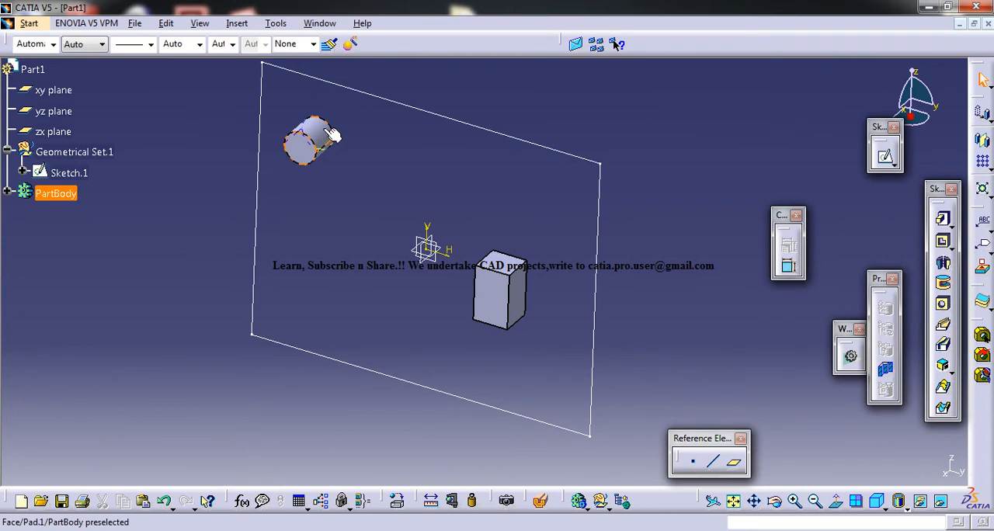
mouse_move(313, 138)
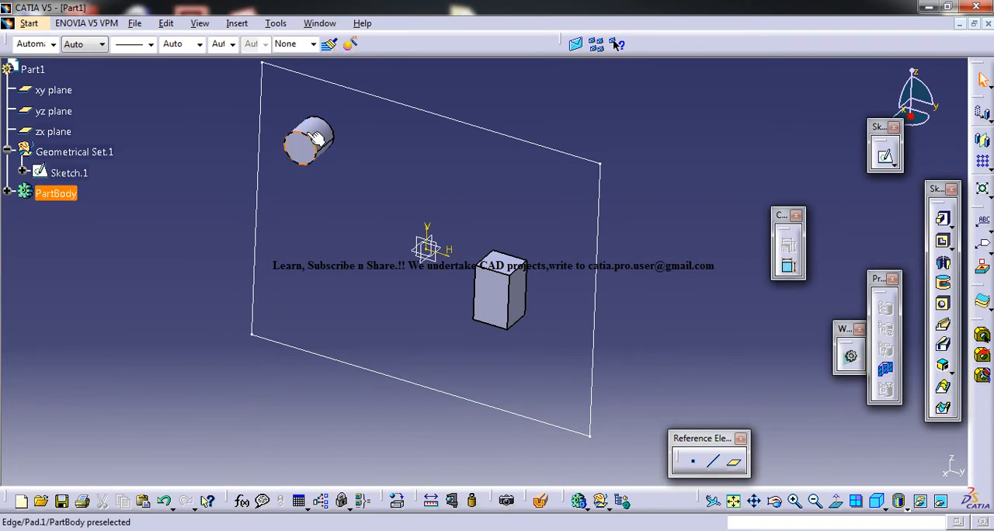
Update the part so the cylinder pad follows the resized small circle
click(23, 173)
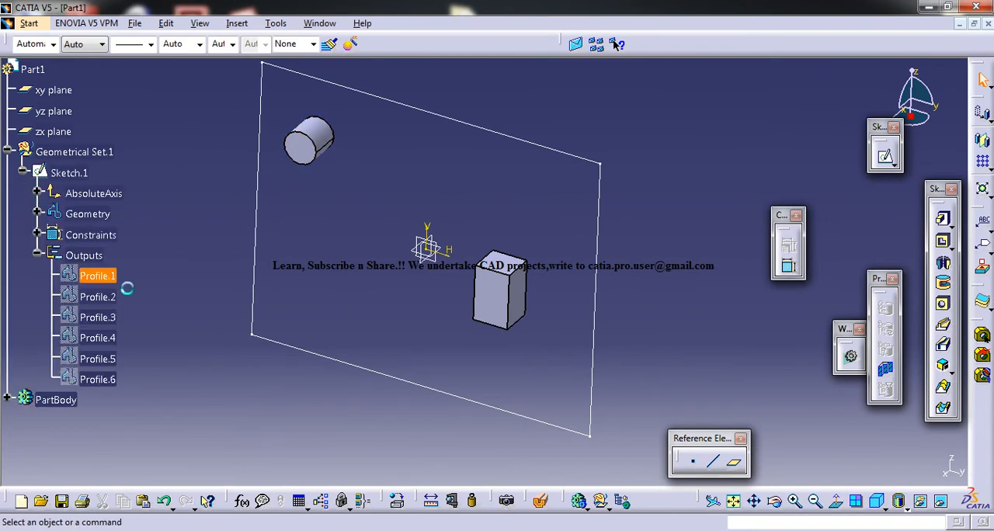